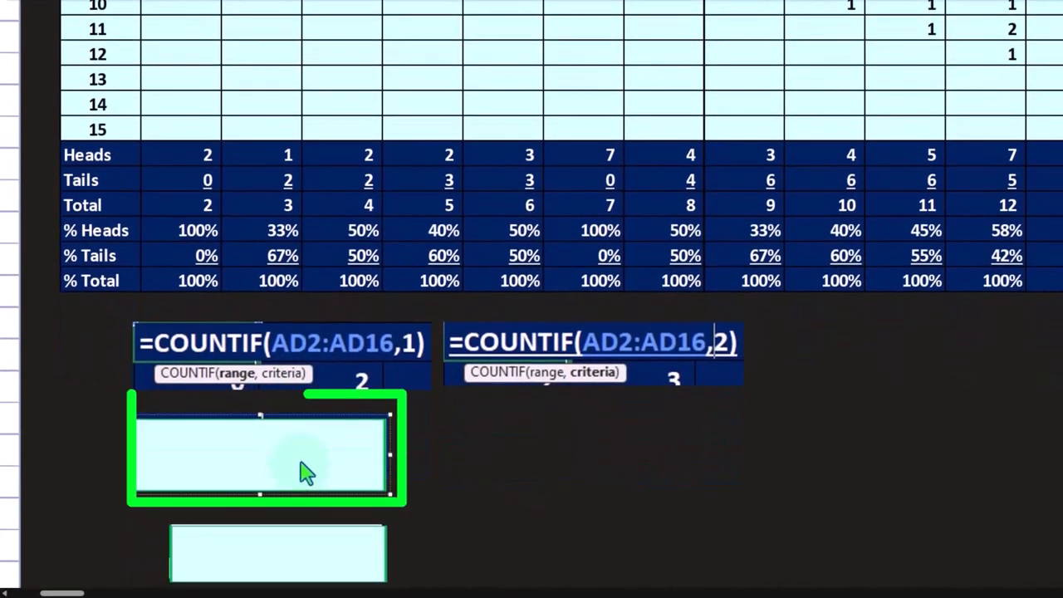
text(=AD17/AD19)
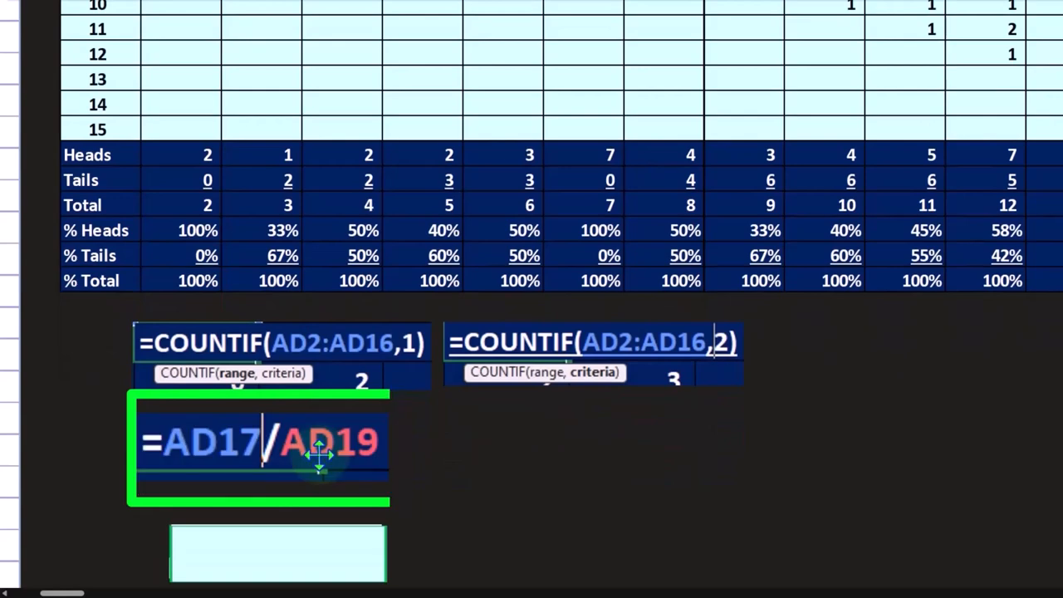
scroll(down, 3)
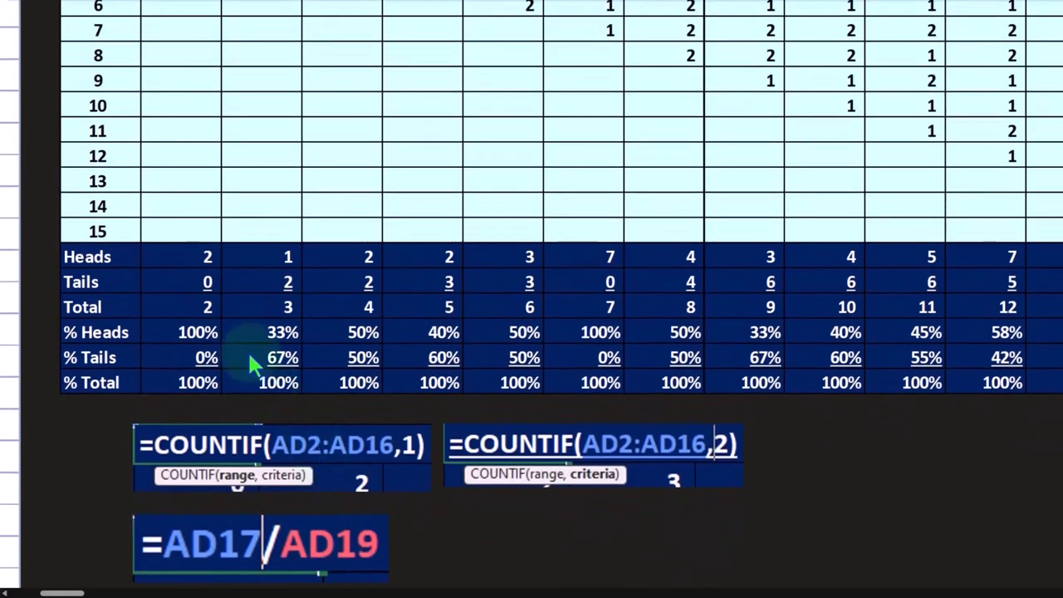
mouse_move(224, 341)
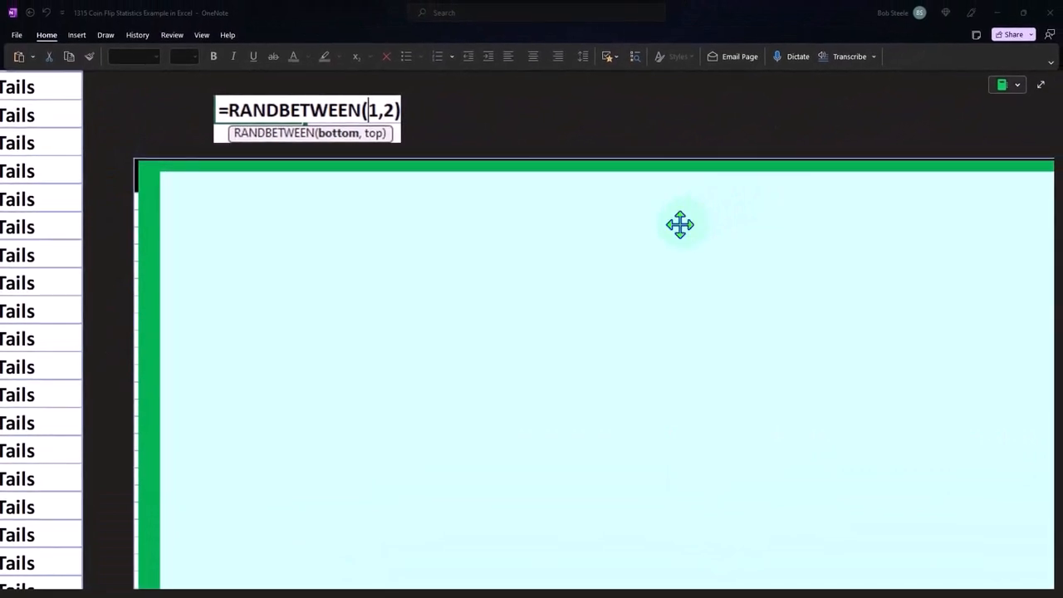
mouse_move(591, 257)
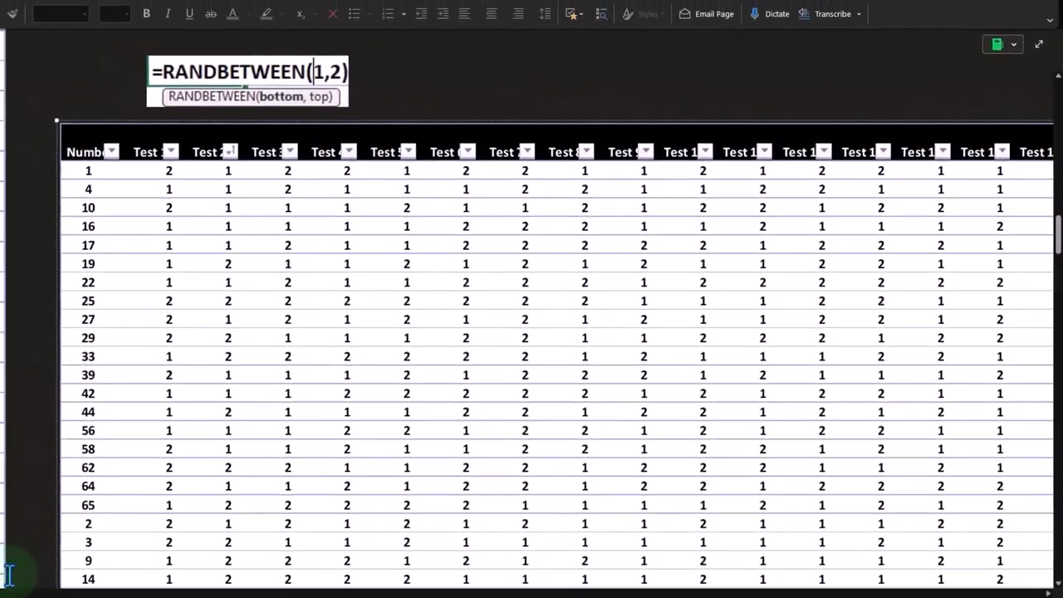
scroll(down, 3)
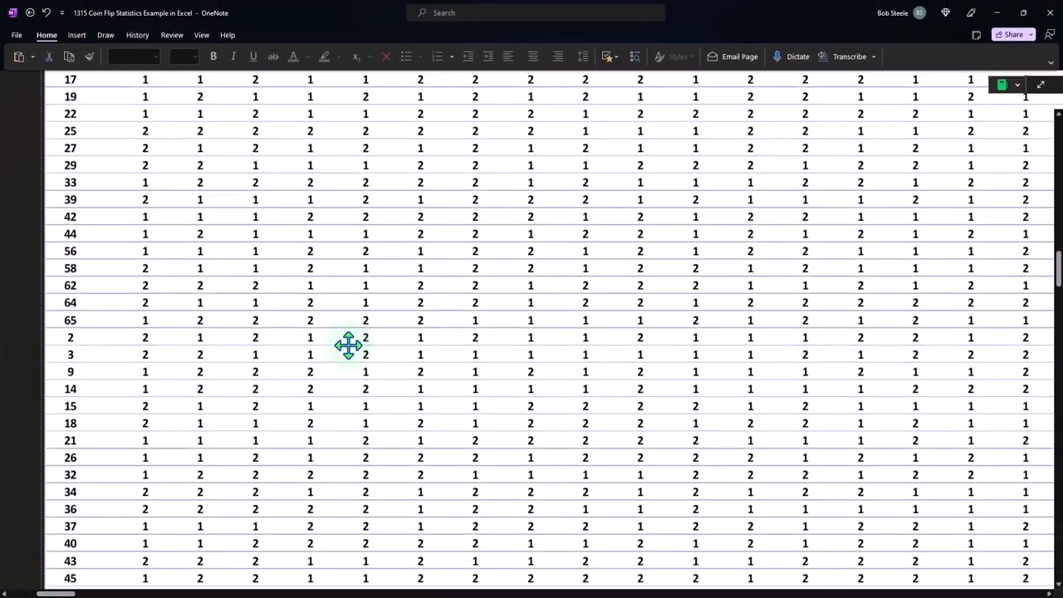
scroll(down, 3)
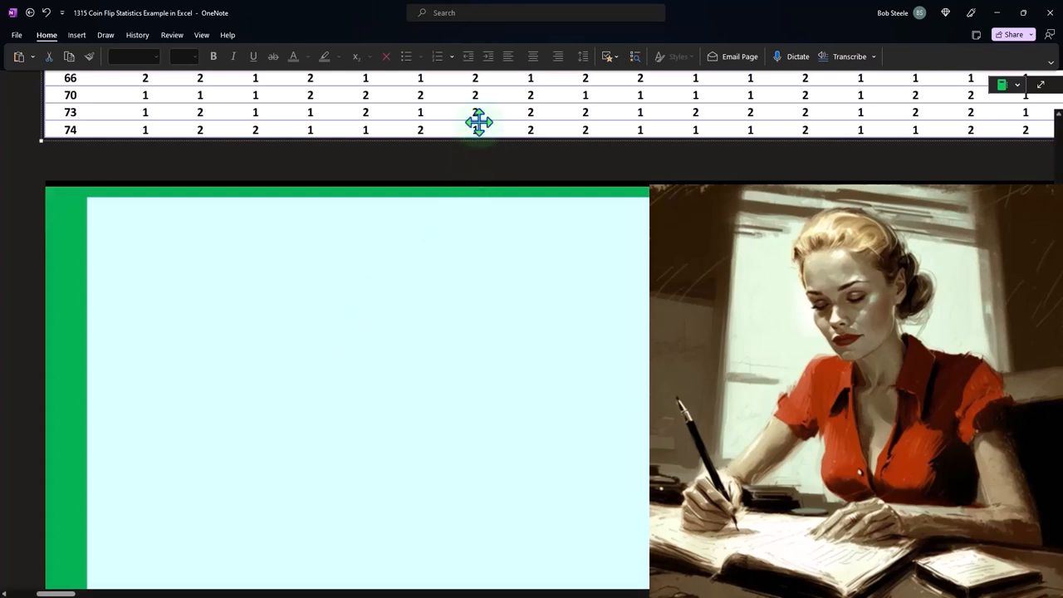
mouse_move(484, 262)
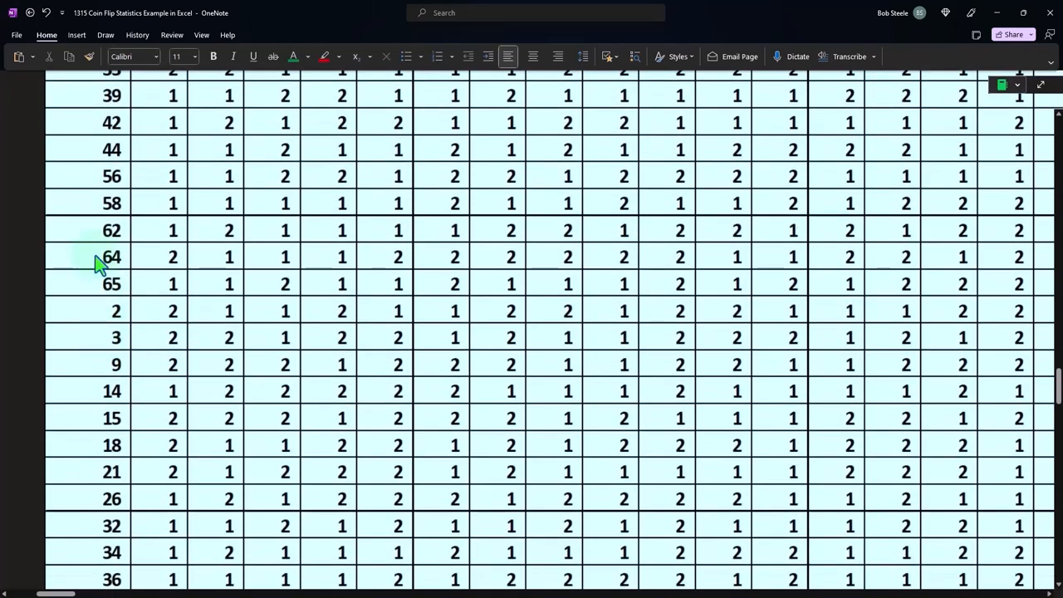
scroll(down, 3)
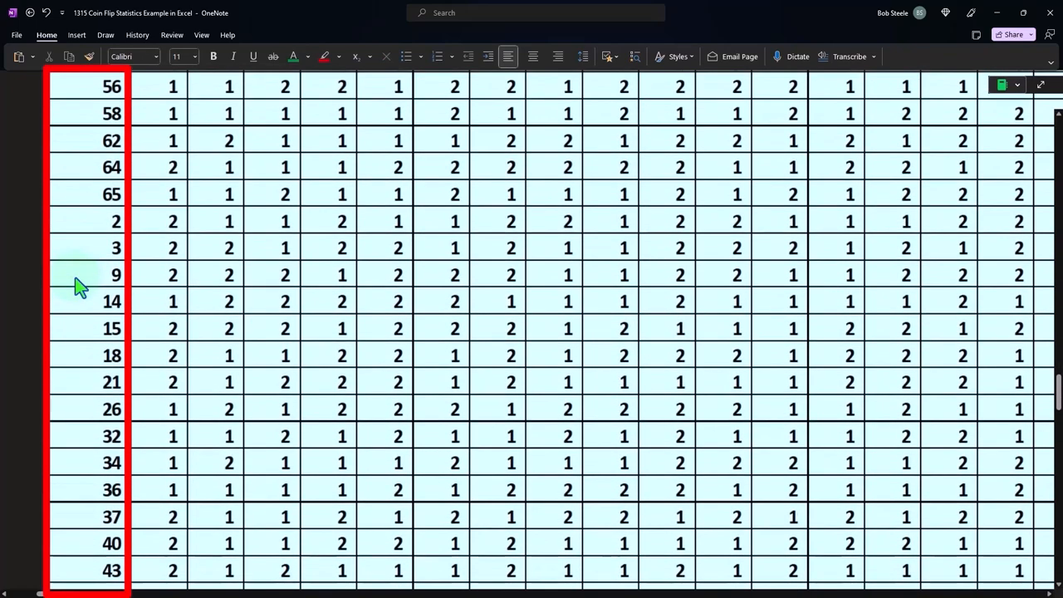
scroll(down, 3)
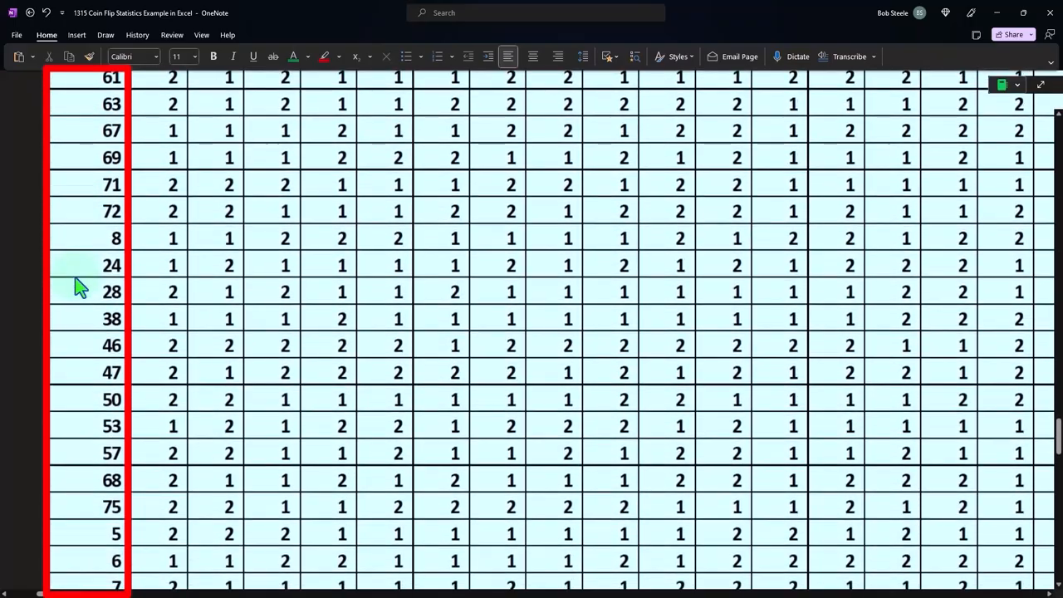
scroll(down, 3)
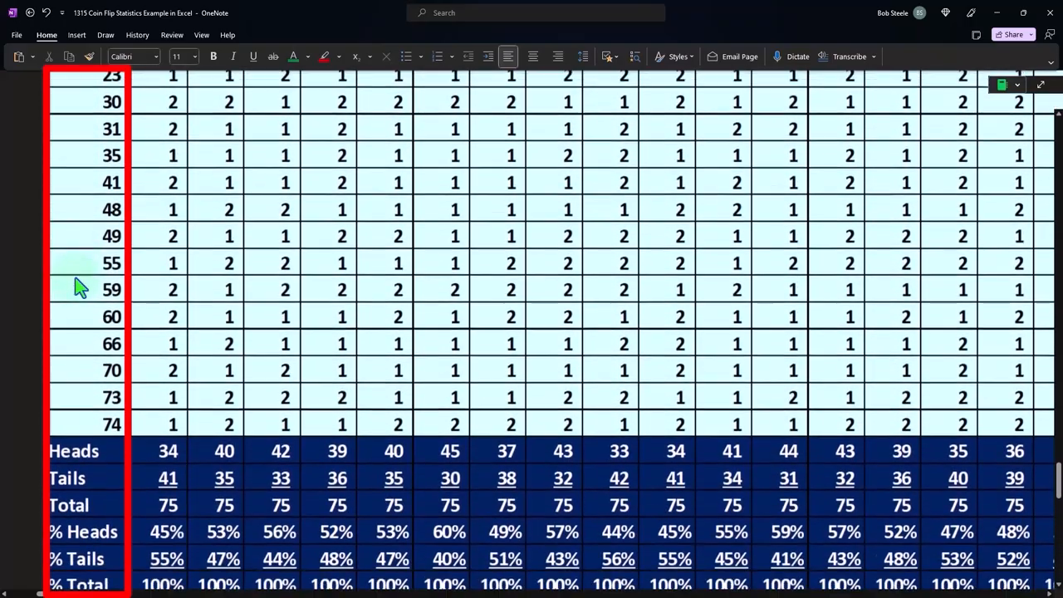
scroll(down, 3)
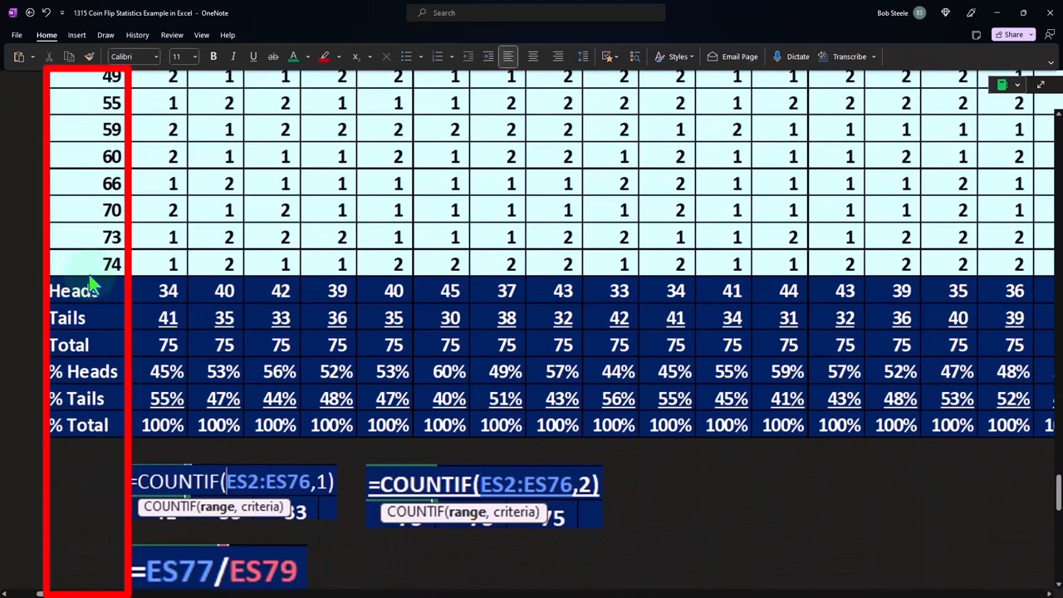
scroll(down, 3)
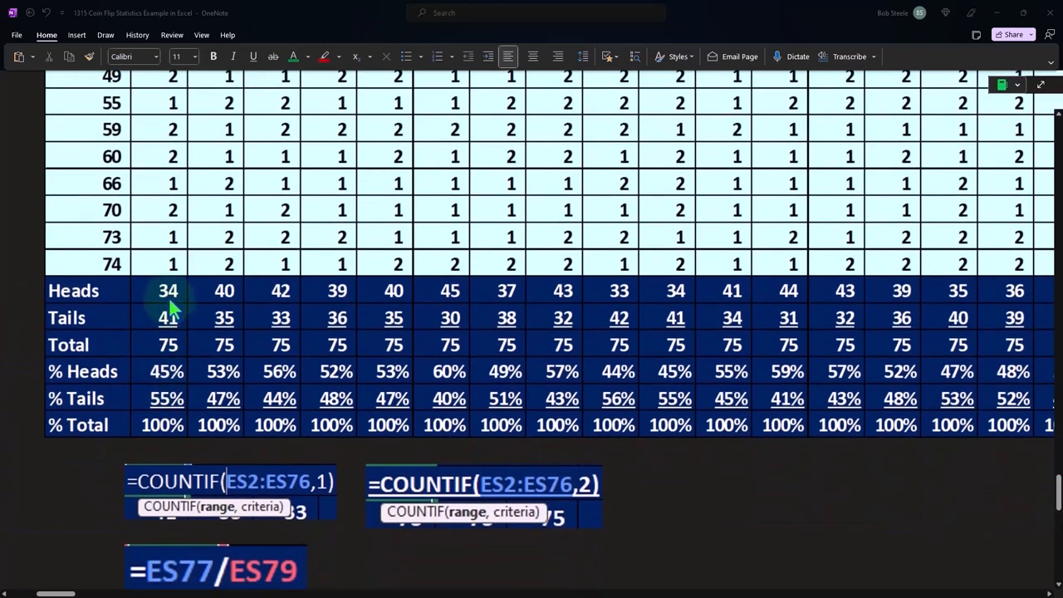
mouse_move(166, 91)
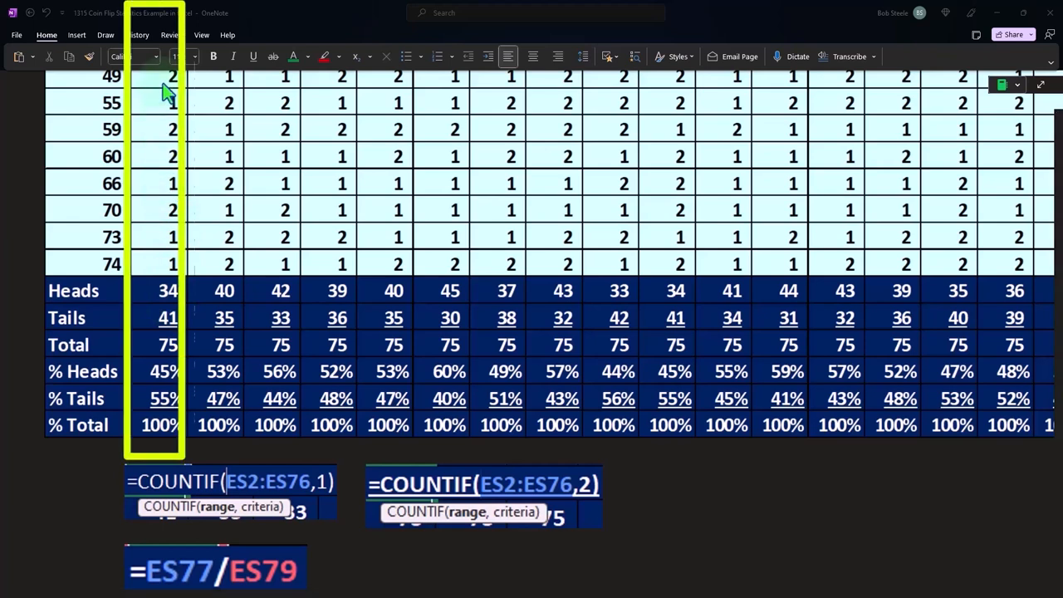
mouse_move(158, 146)
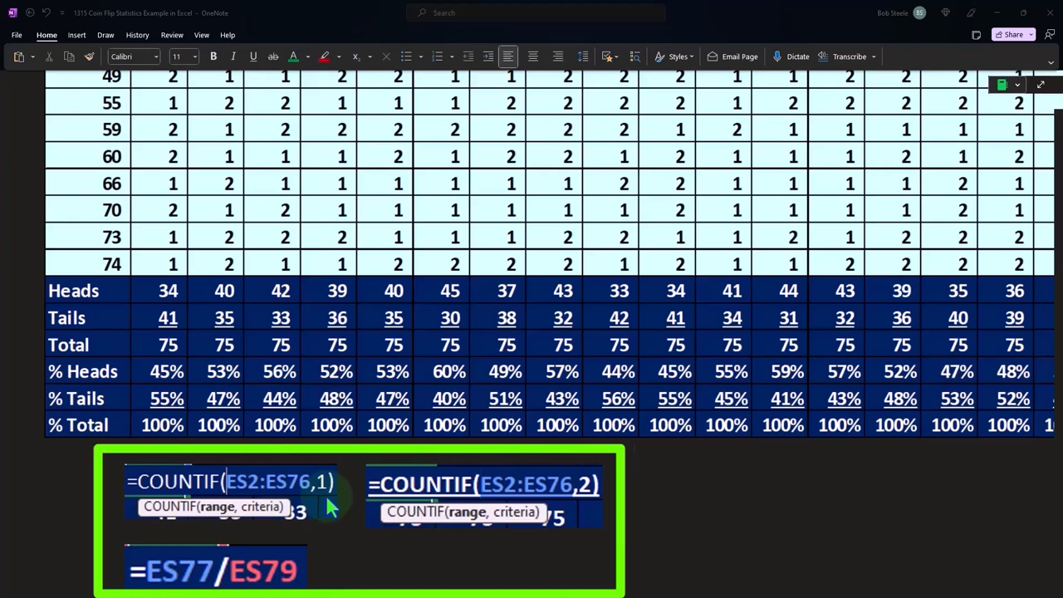
mouse_move(186, 315)
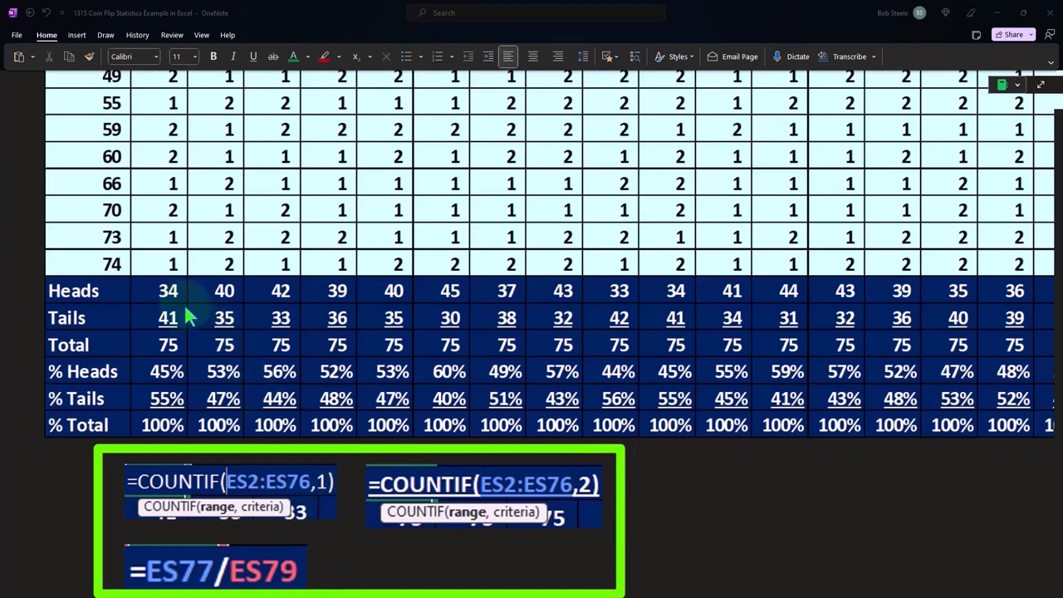
mouse_move(117, 329)
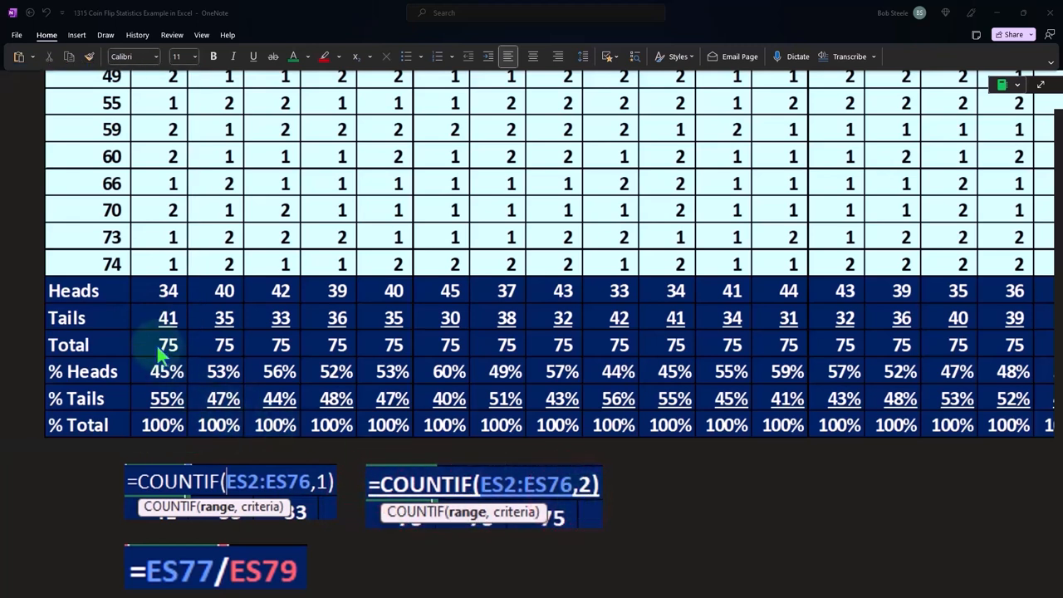
mouse_move(150, 329)
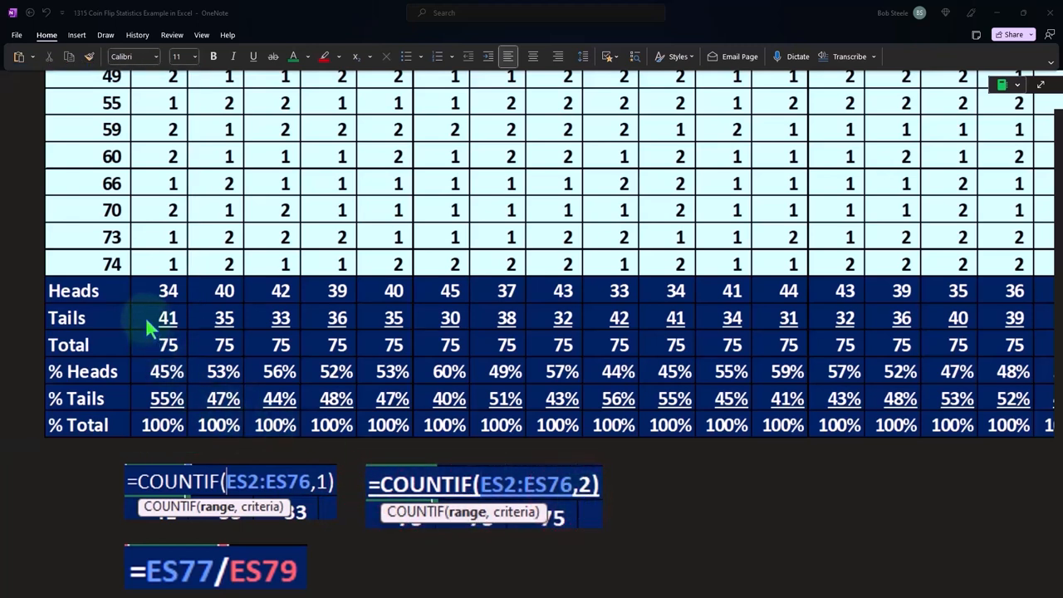
mouse_move(162, 236)
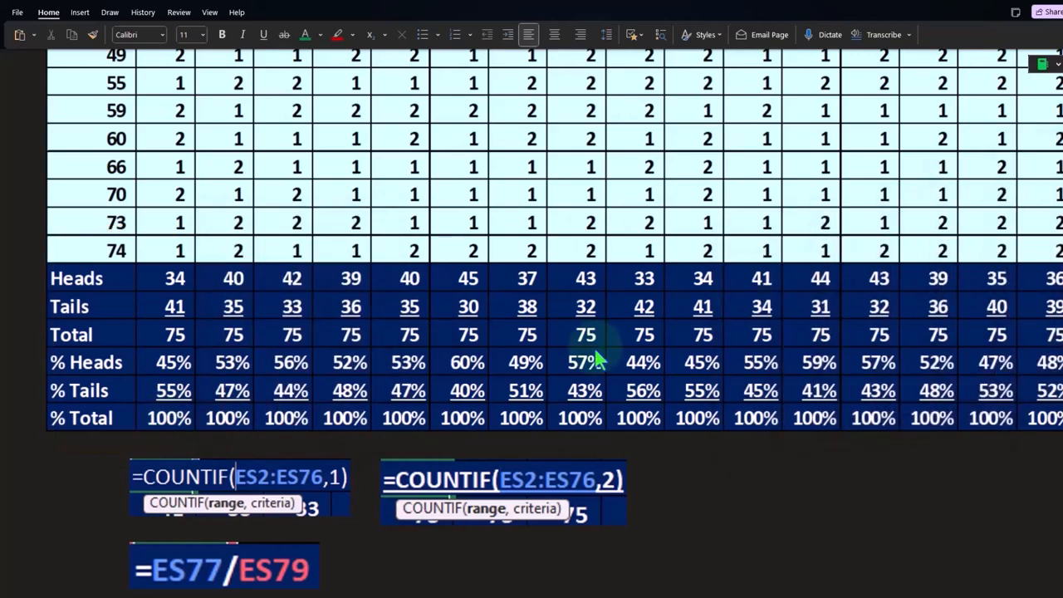
mouse_move(149, 385)
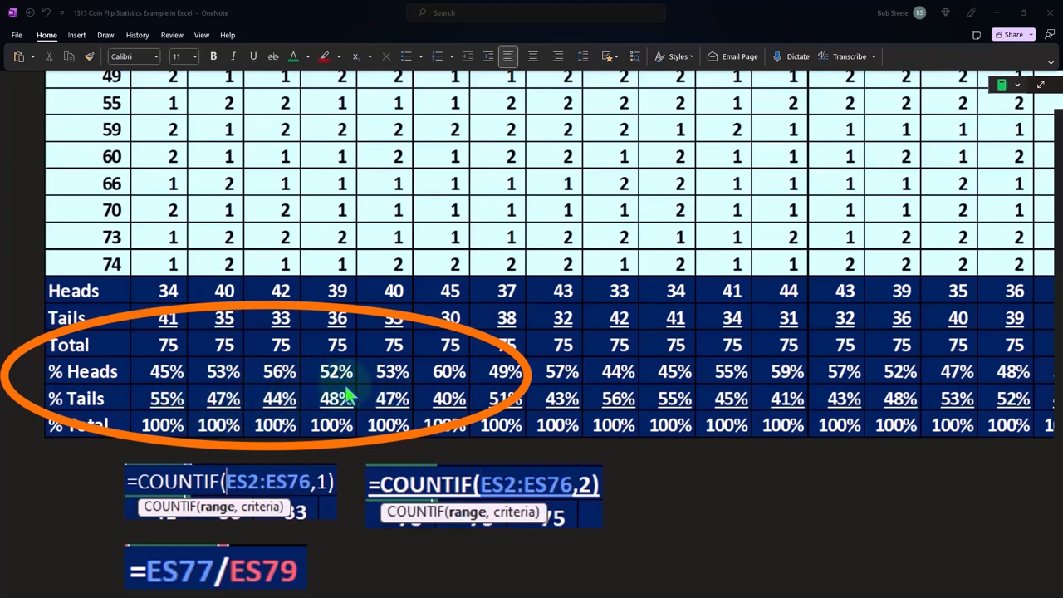
mouse_move(372, 388)
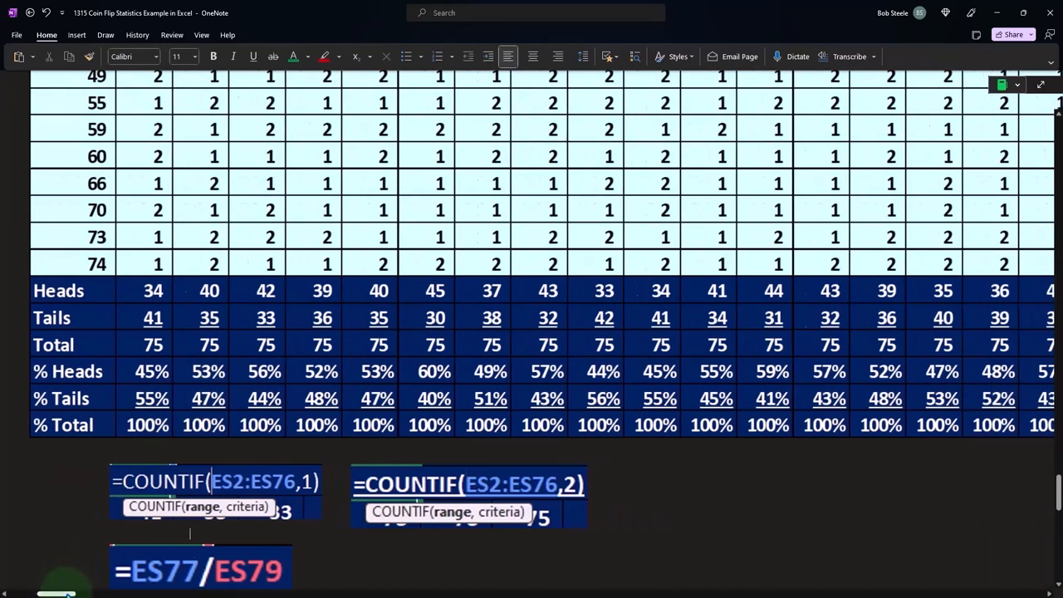
scroll(down, 3)
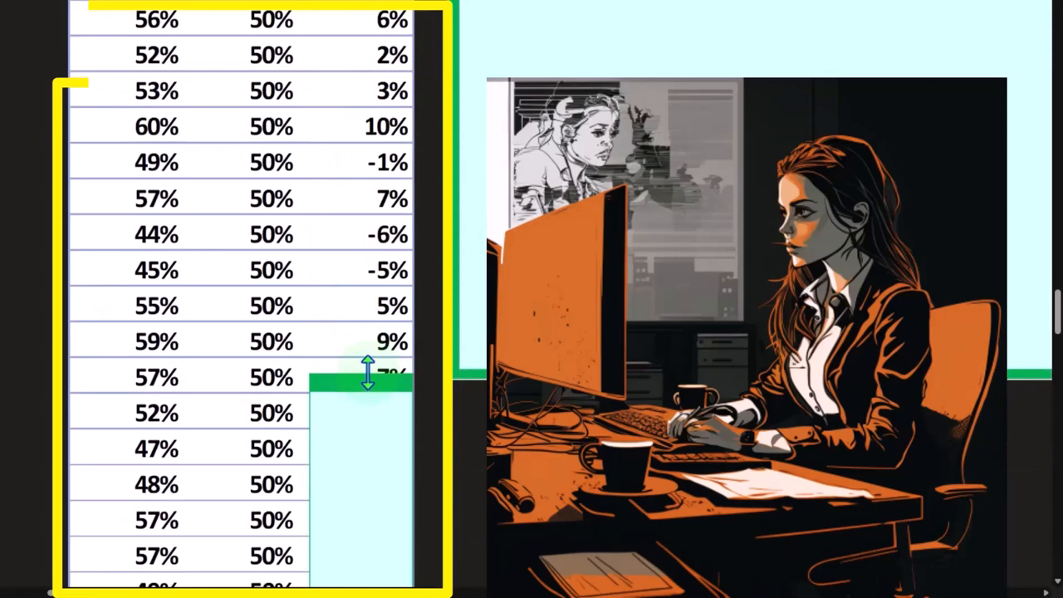
scroll(down, 3)
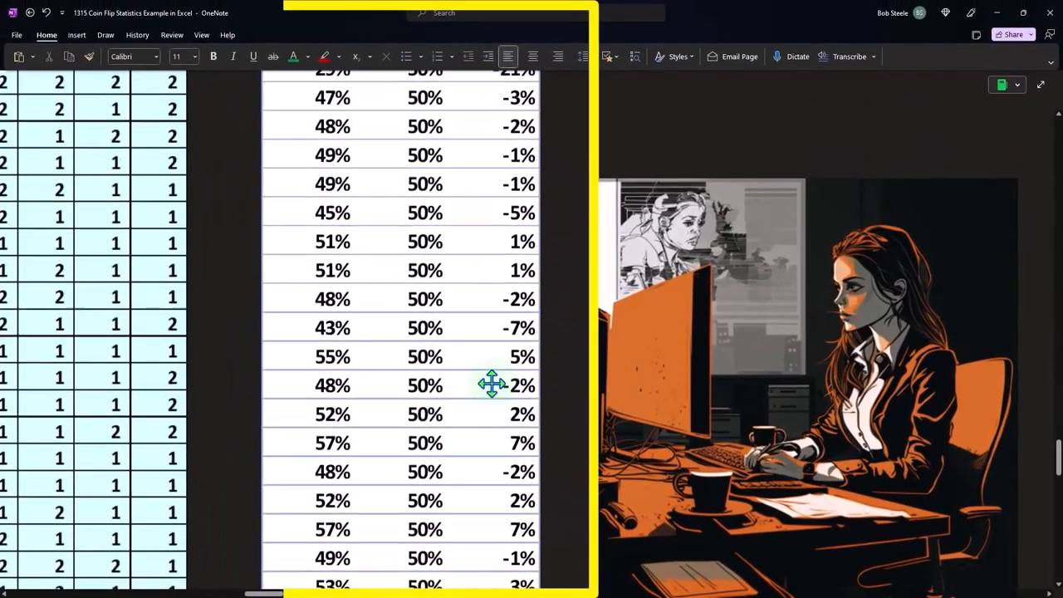
scroll(down, 3)
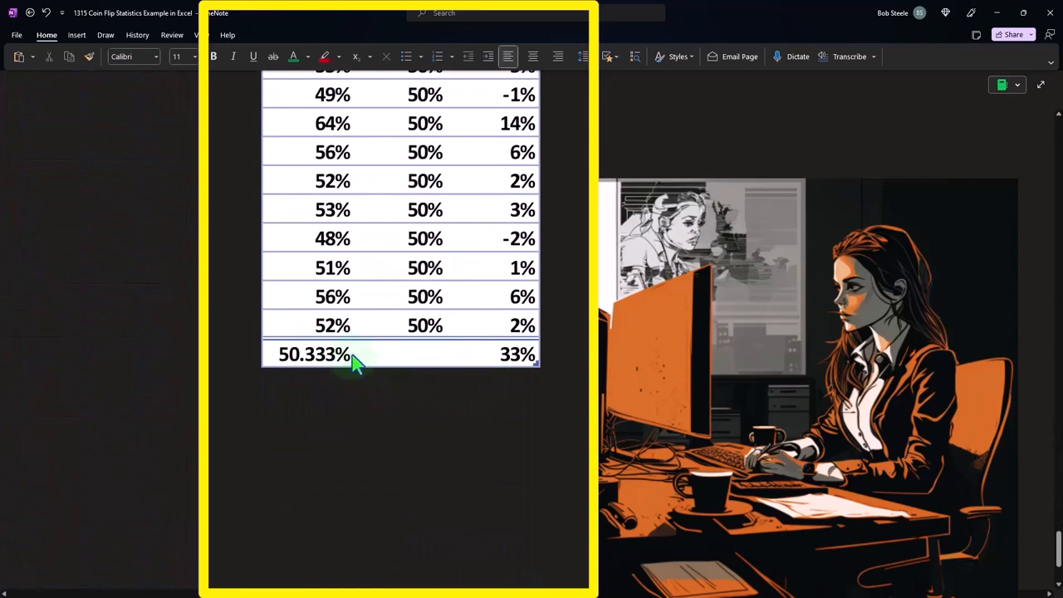
mouse_move(347, 163)
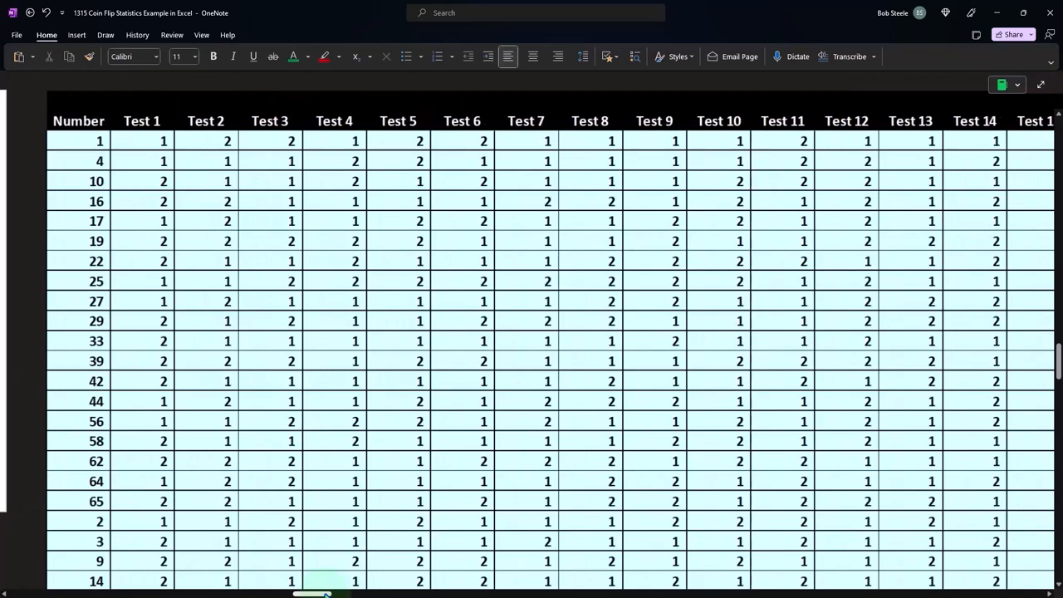
scroll(down, 3)
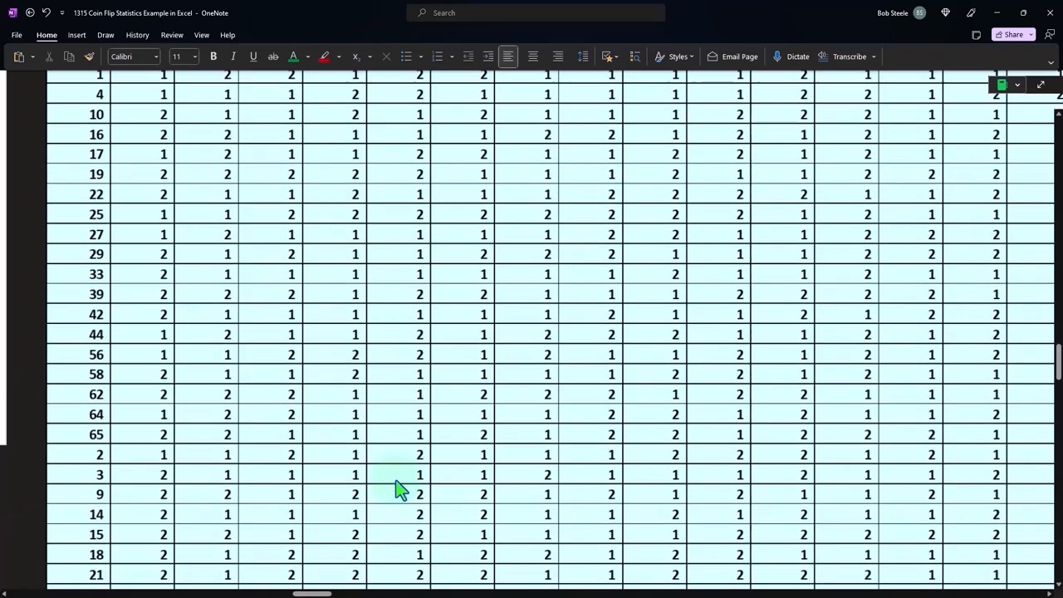
scroll(down, 3)
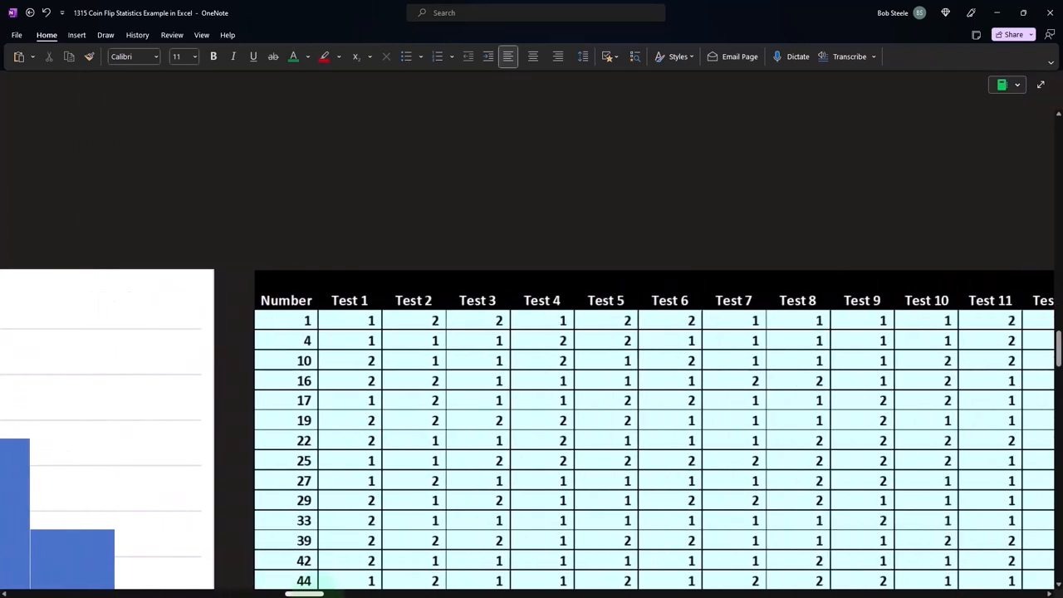
scroll(down, 3)
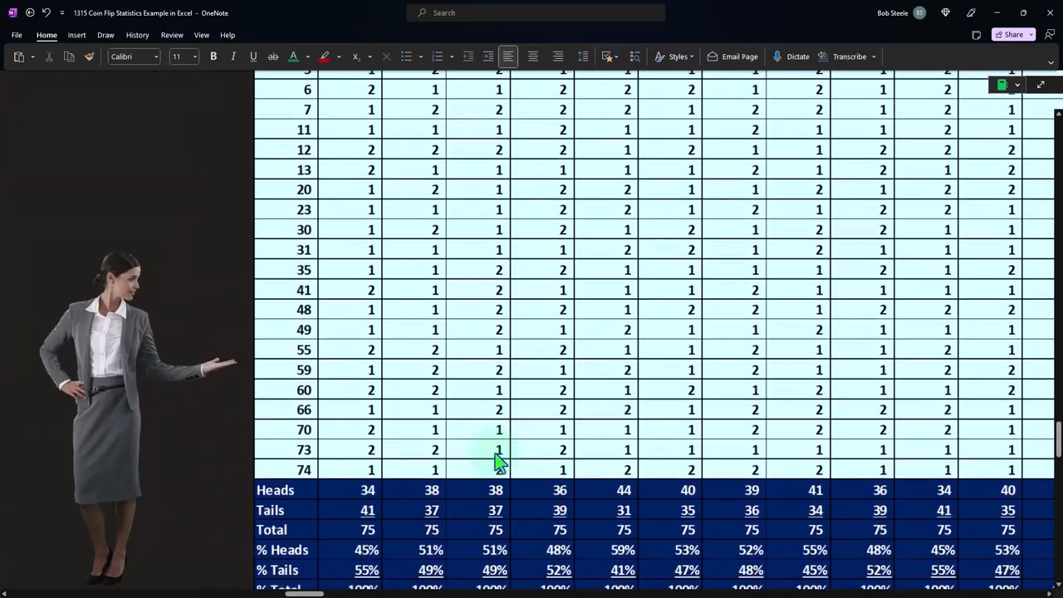
scroll(down, 3)
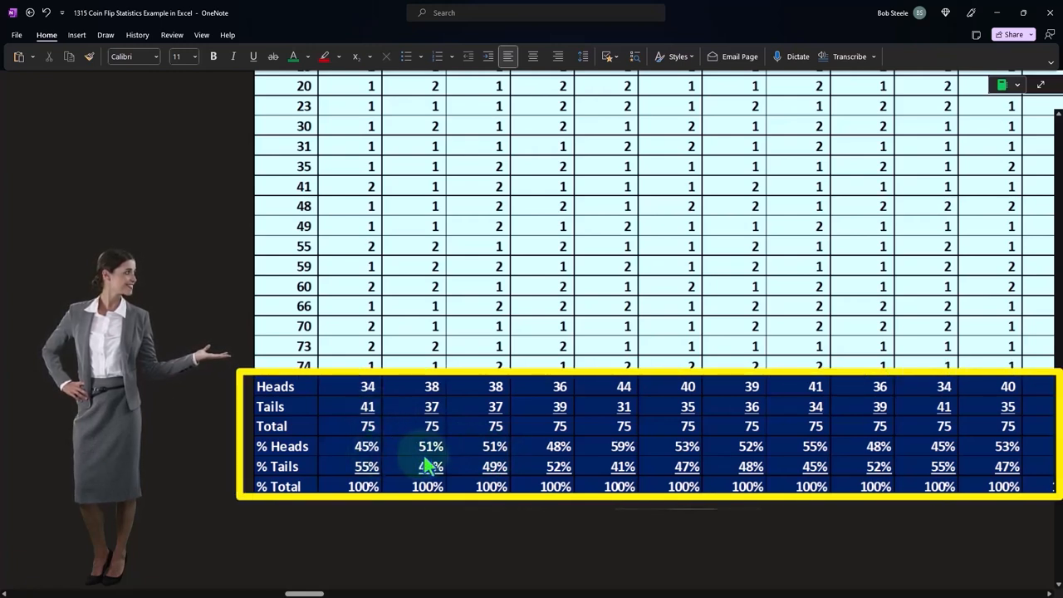
mouse_move(562, 465)
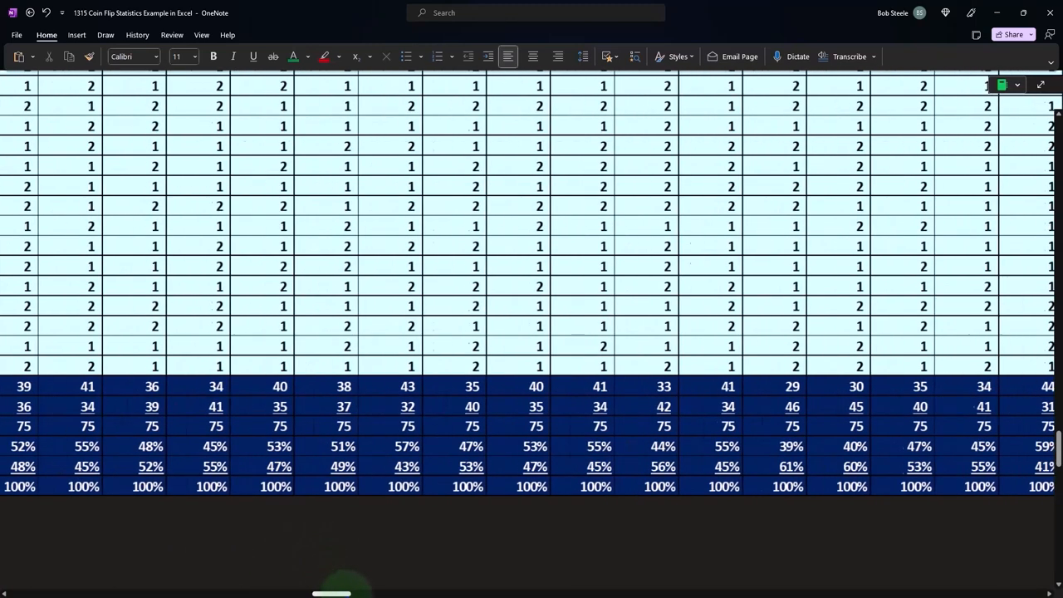
scroll(right, 3)
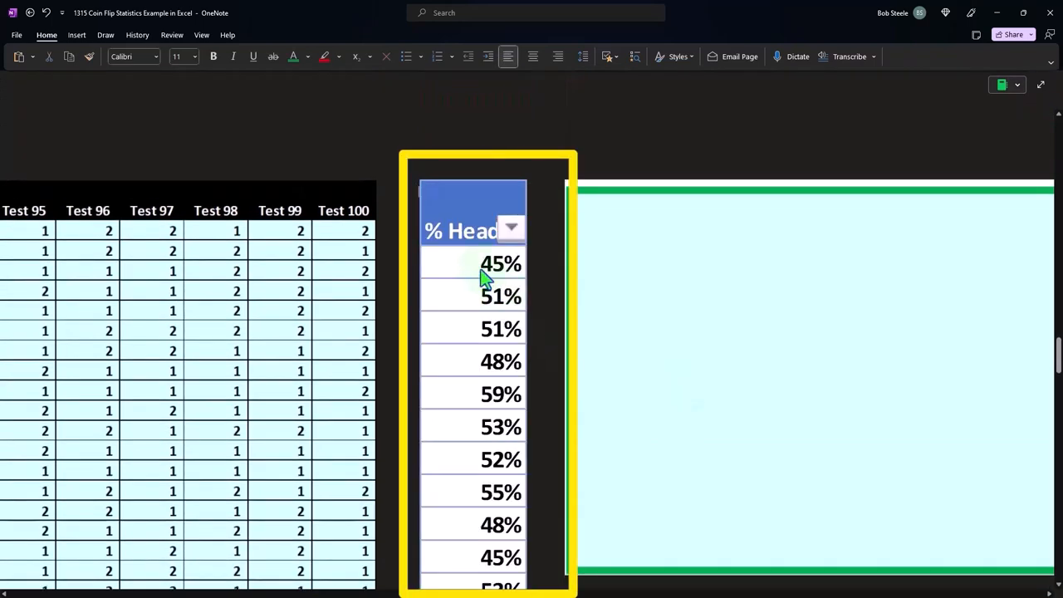
scroll(down, 3)
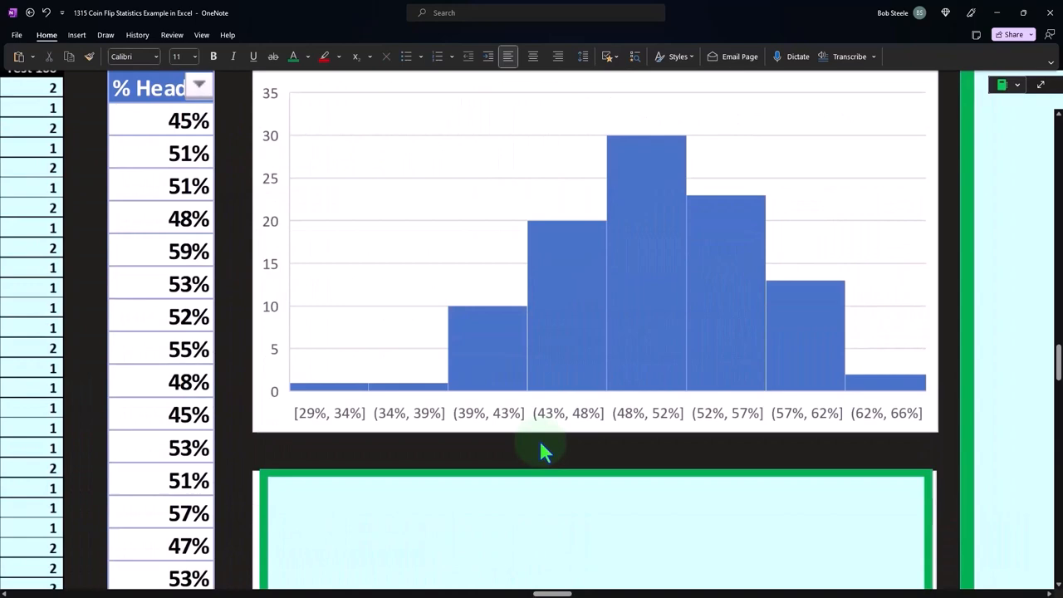
scroll(down, 3)
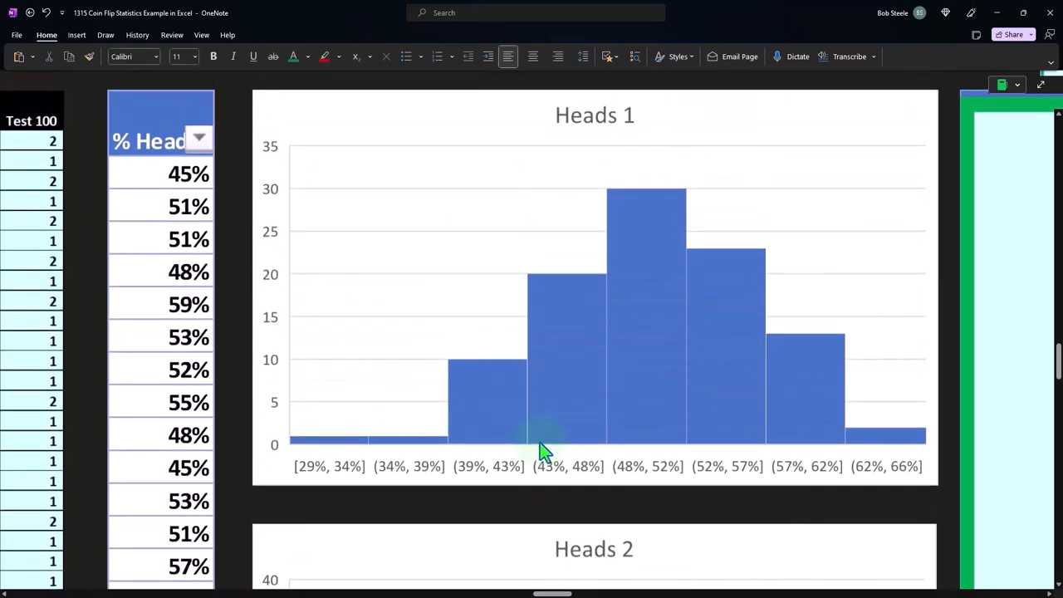
scroll(down, 3)
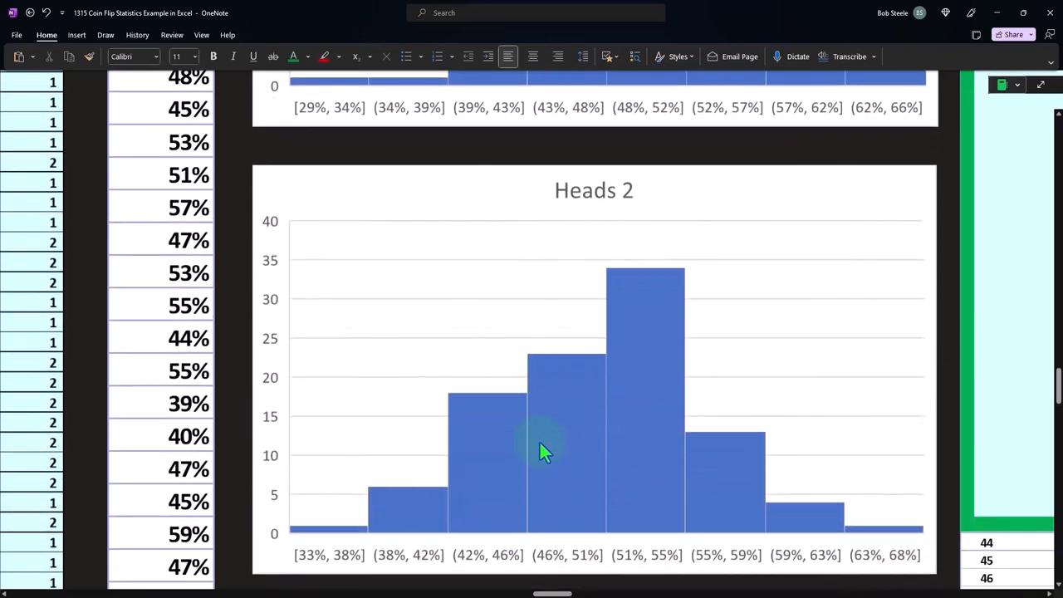